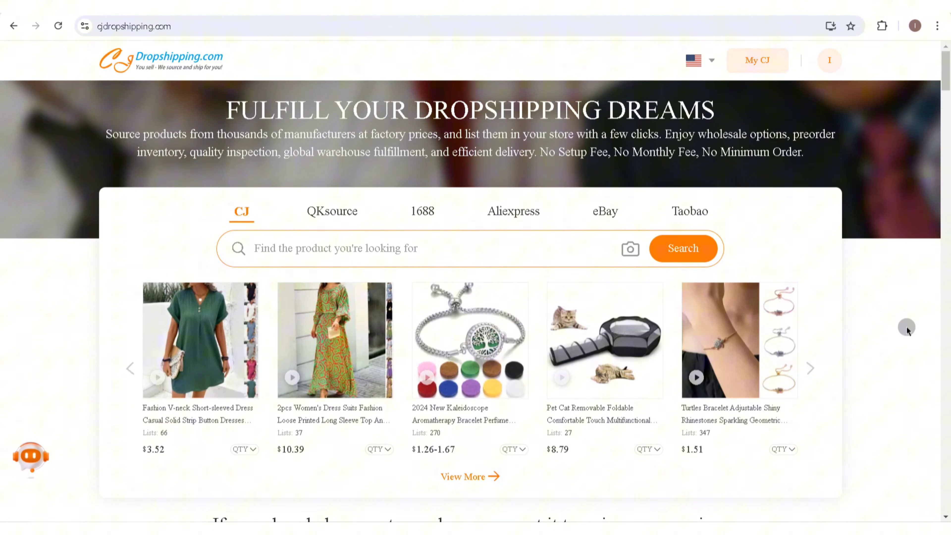
Go to My CJ to reach the account dashboard with its store platform list.
click(812, 367)
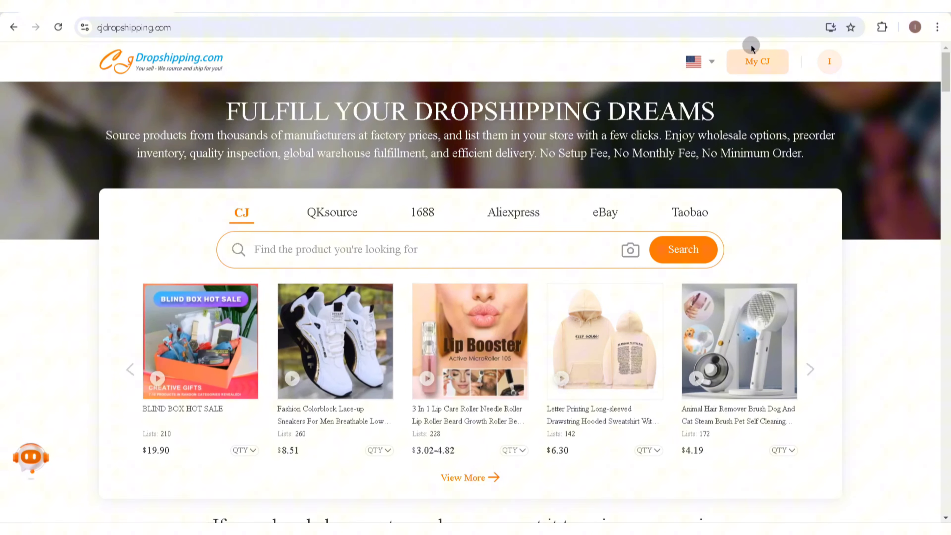
click(757, 61)
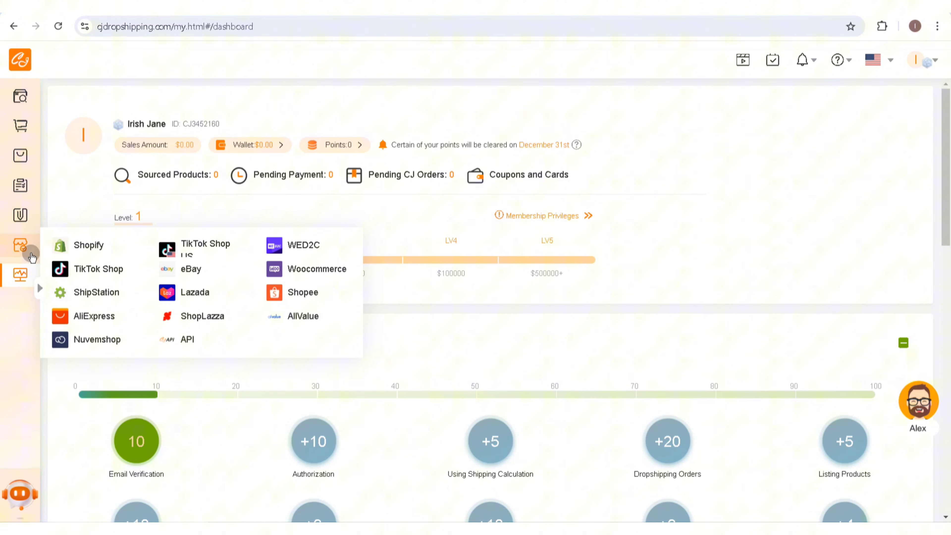
mouse_move(79, 269)
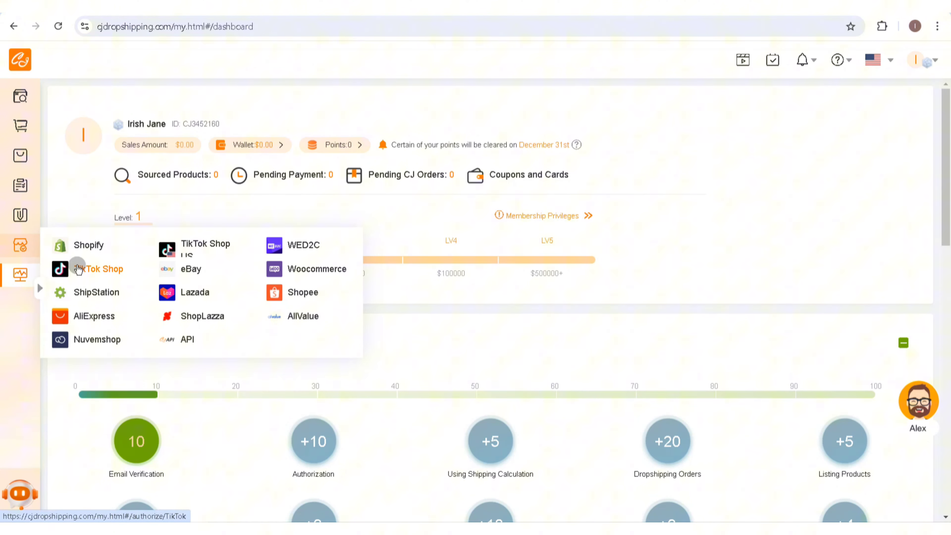
Add a new TikTok Shop store and accept the TikTok listing and warehouse note.
click(98, 270)
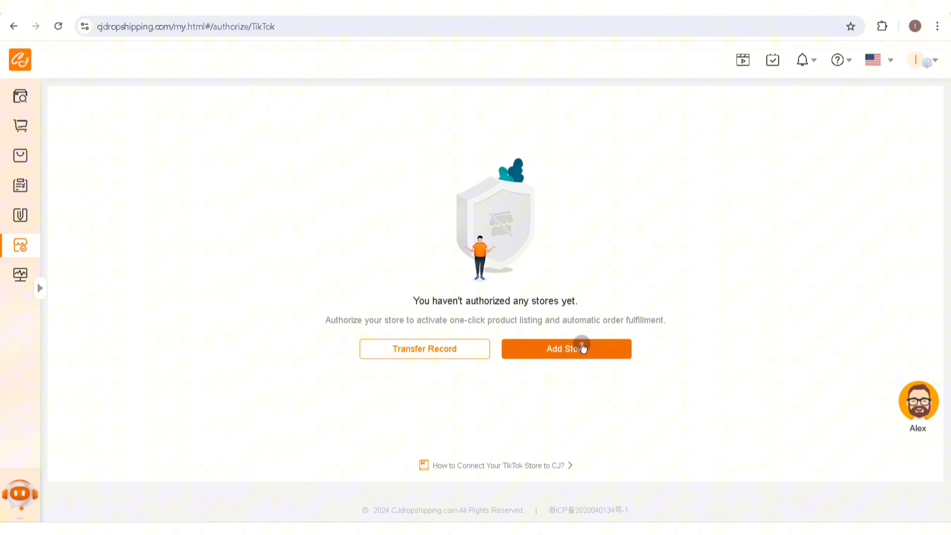
click(581, 349)
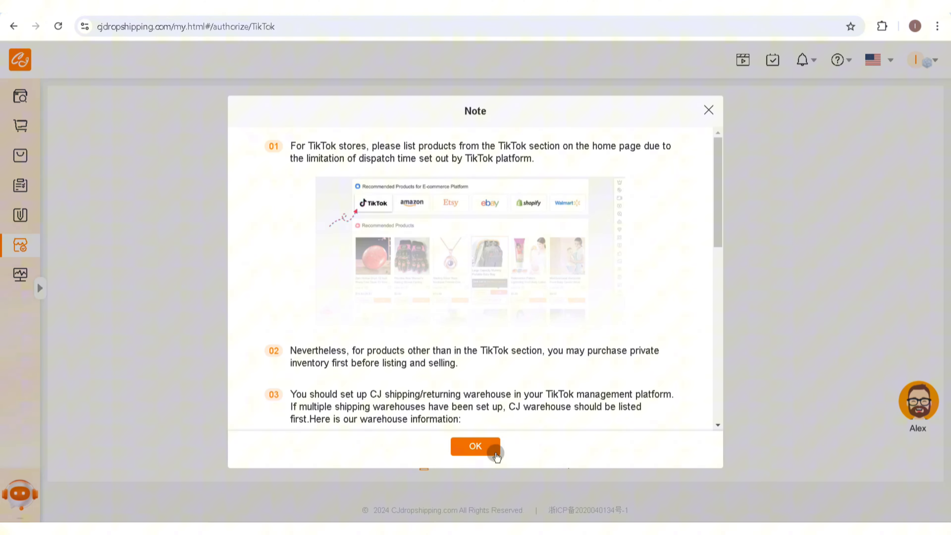
click(476, 446)
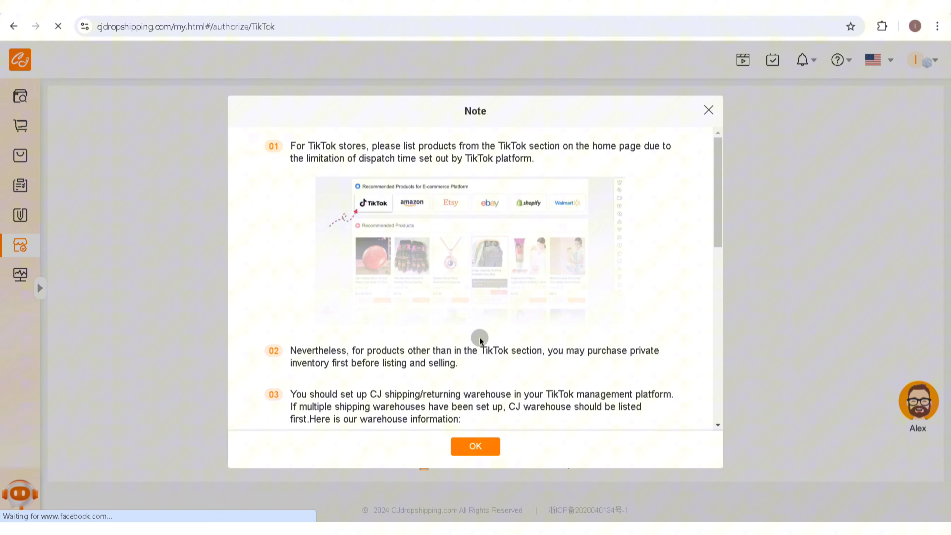
Select Philippines under Asia seller and continue to the Philippine seller sign-in.
click(475, 446)
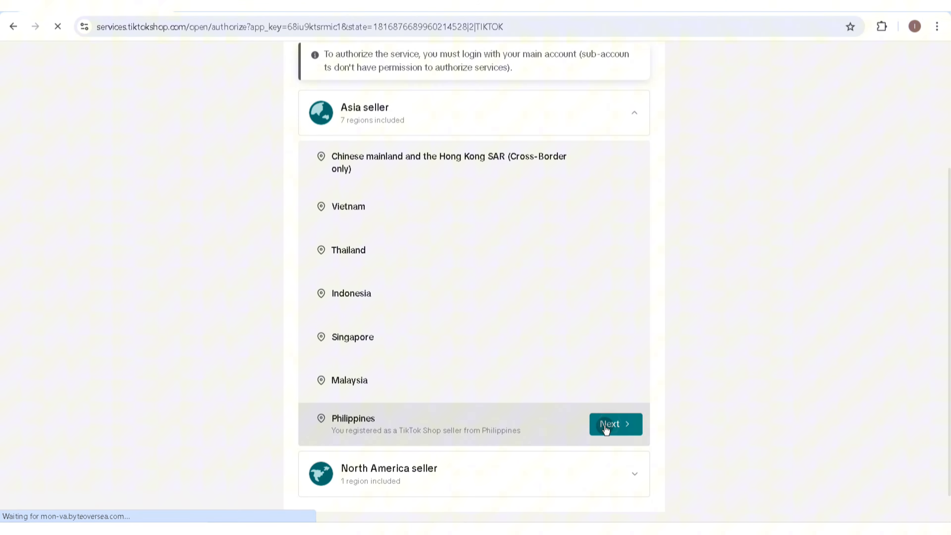
click(611, 424)
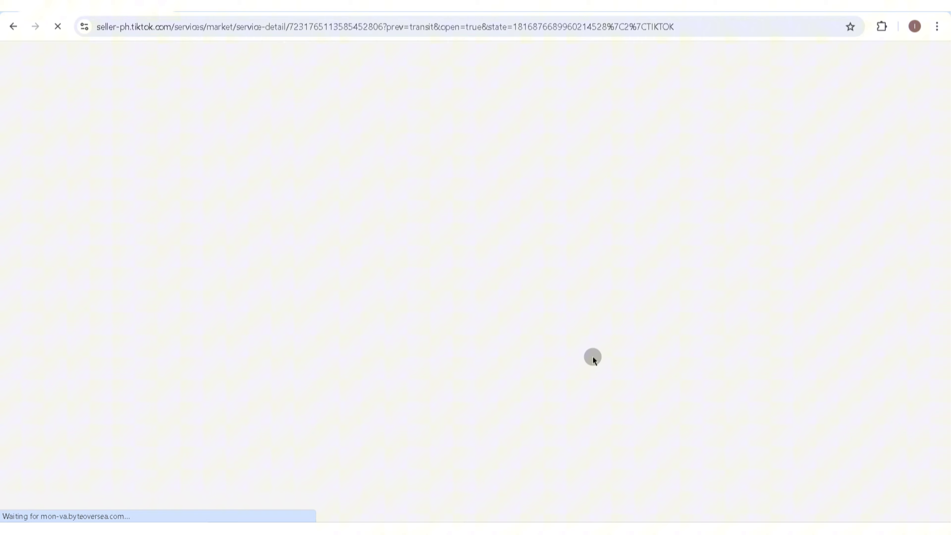